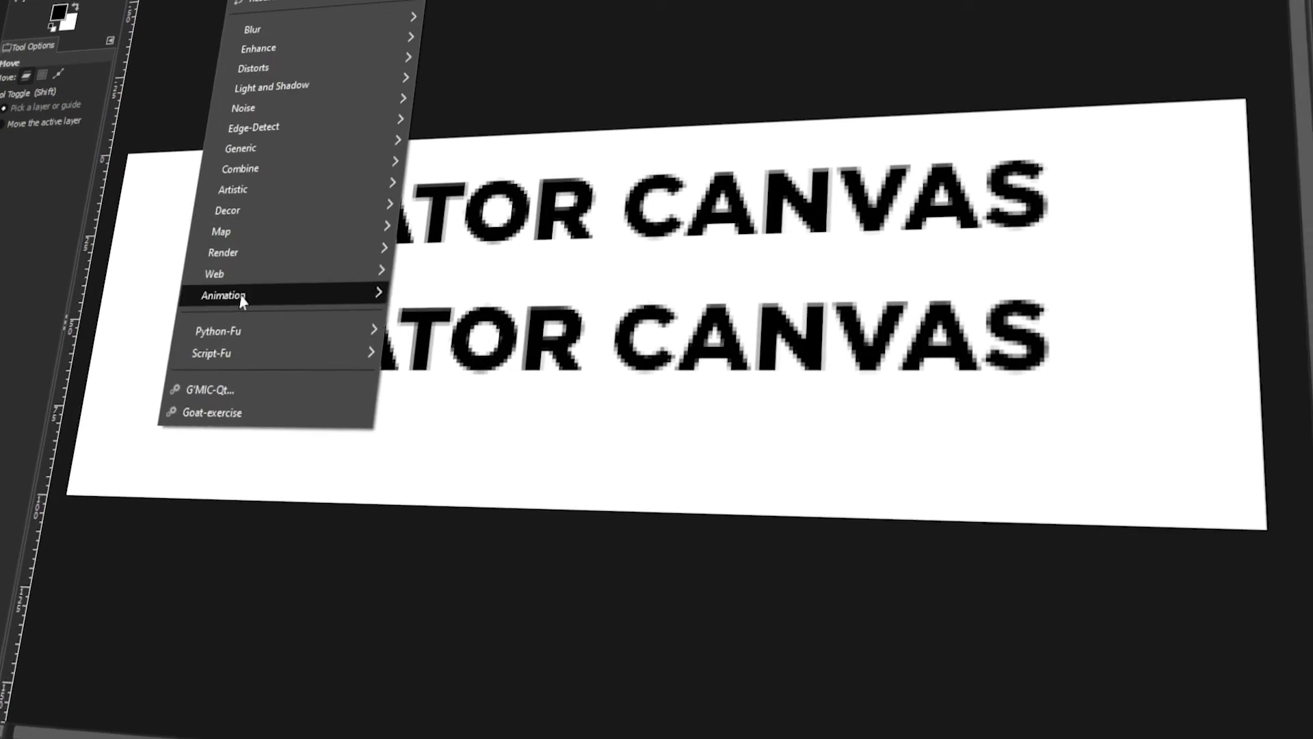
- Play the five-frame CREATOR CANVAS text animation in the Animation Playback preview
click(224, 294)
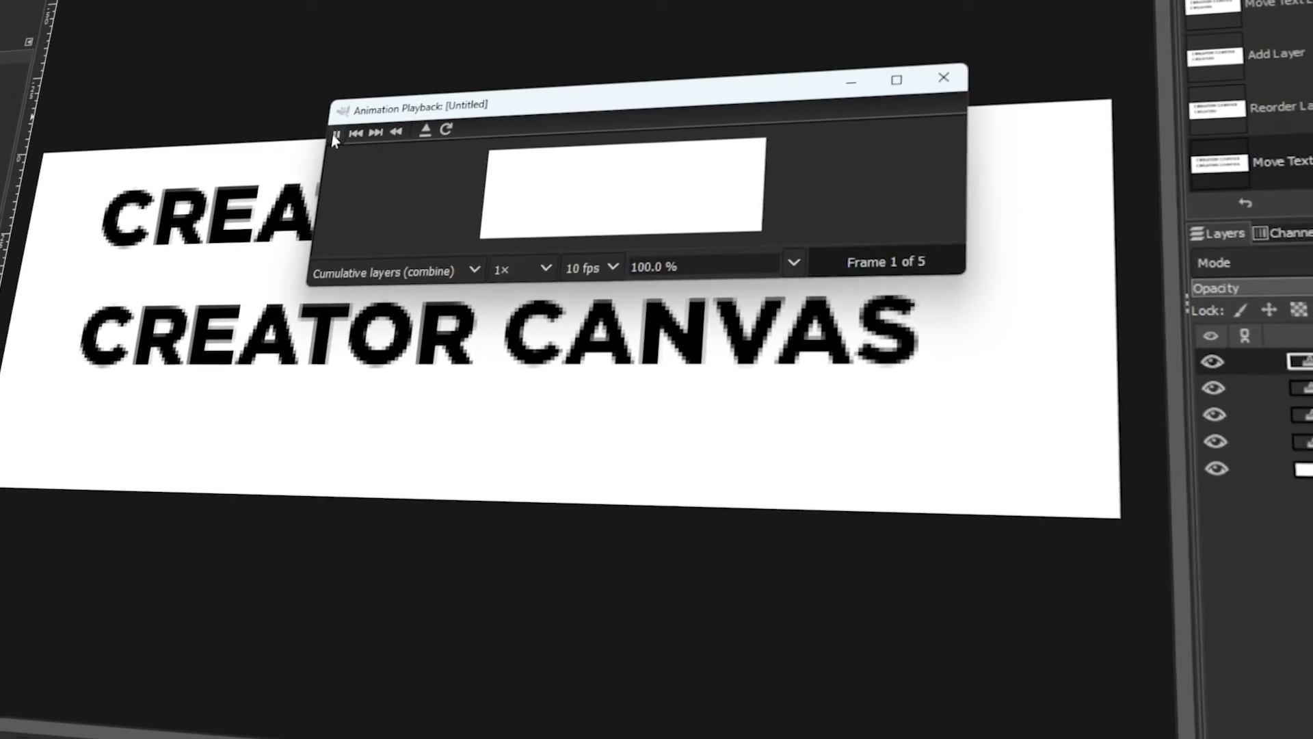
click(944, 77)
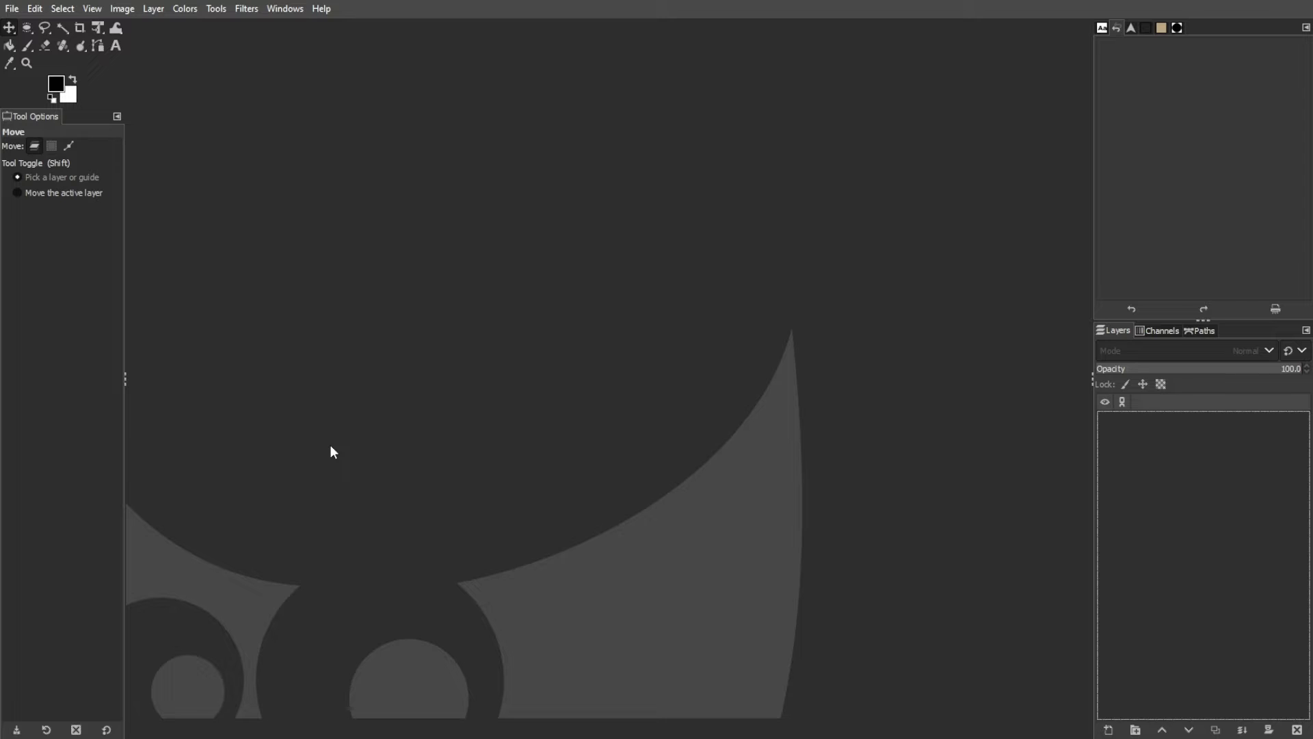
- Create a new white image, adjusting its width in the Create a New Image dialog
click(12, 8)
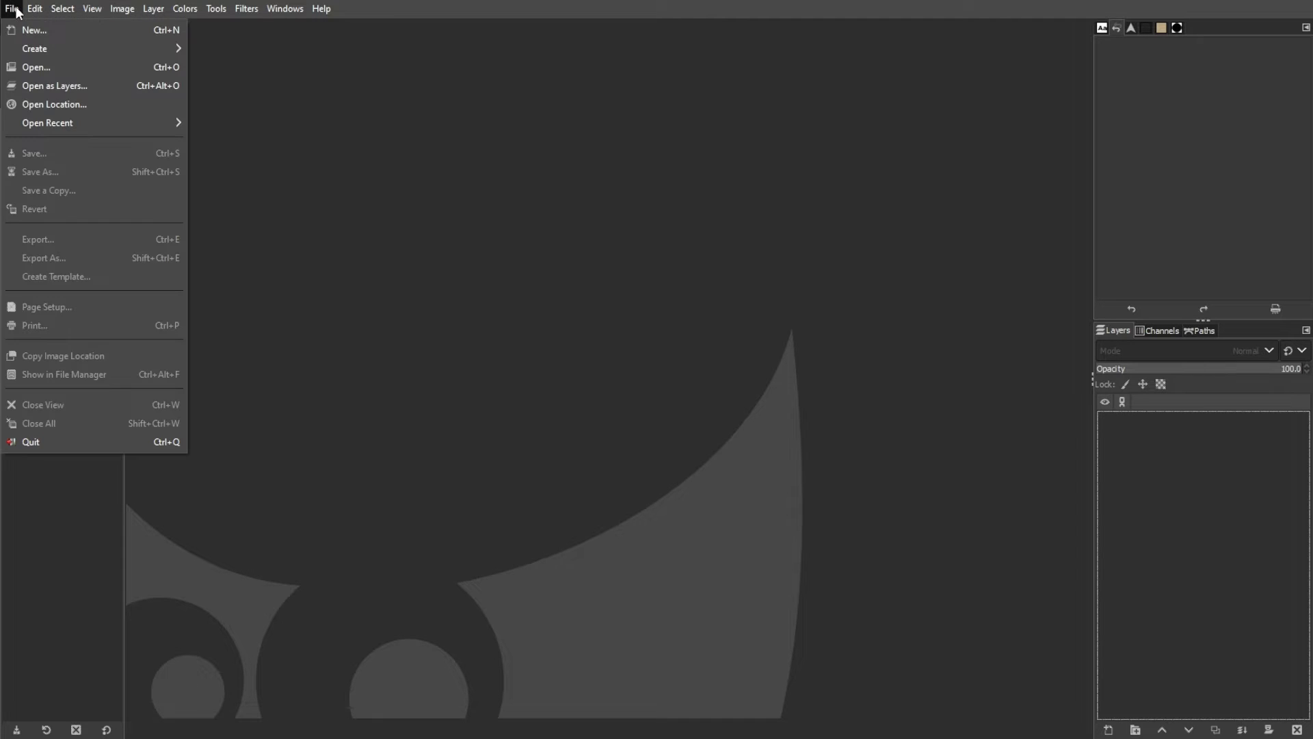
click(33, 30)
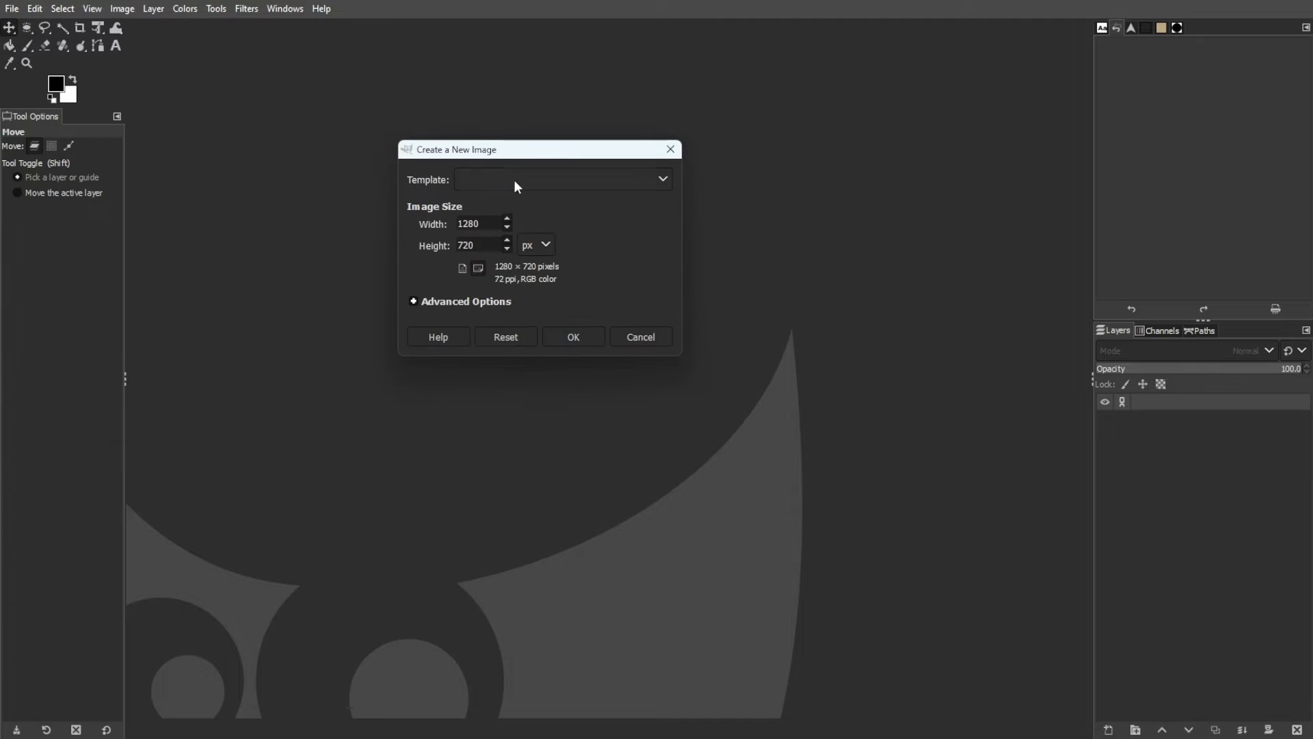
click(481, 223)
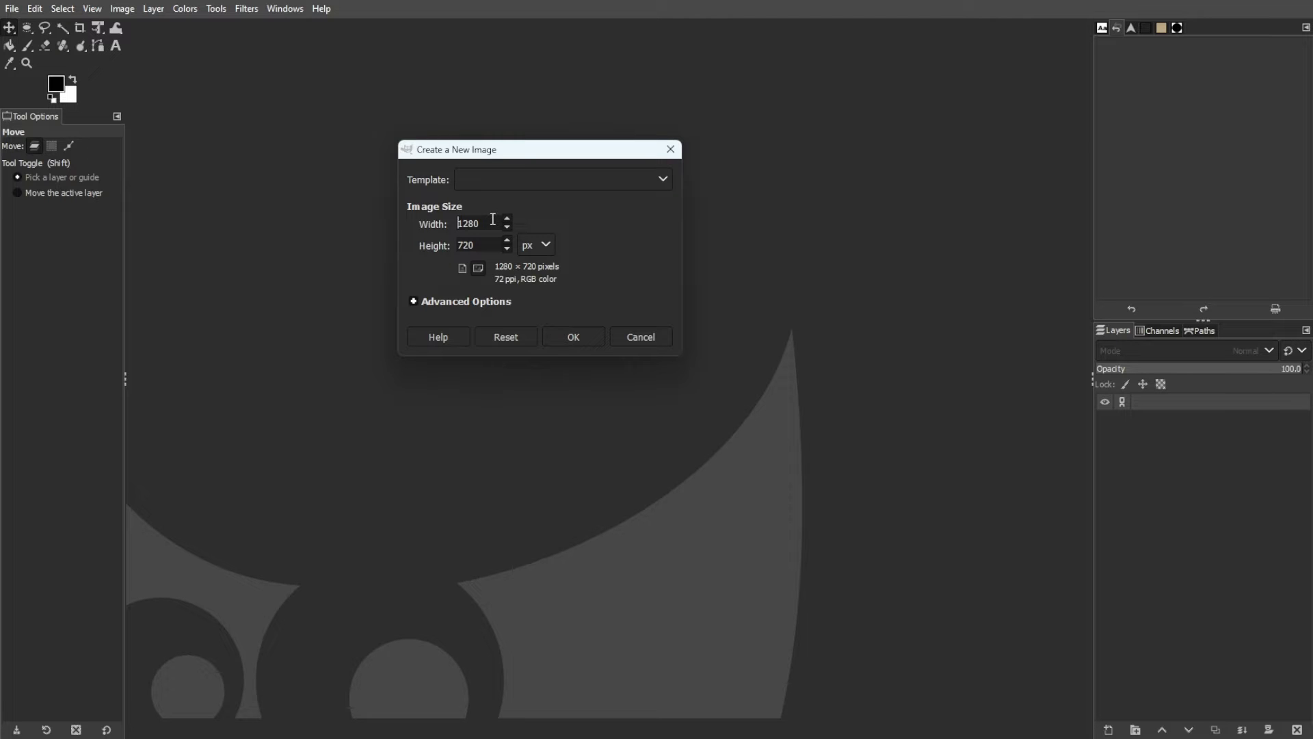
triple_click(478, 224)
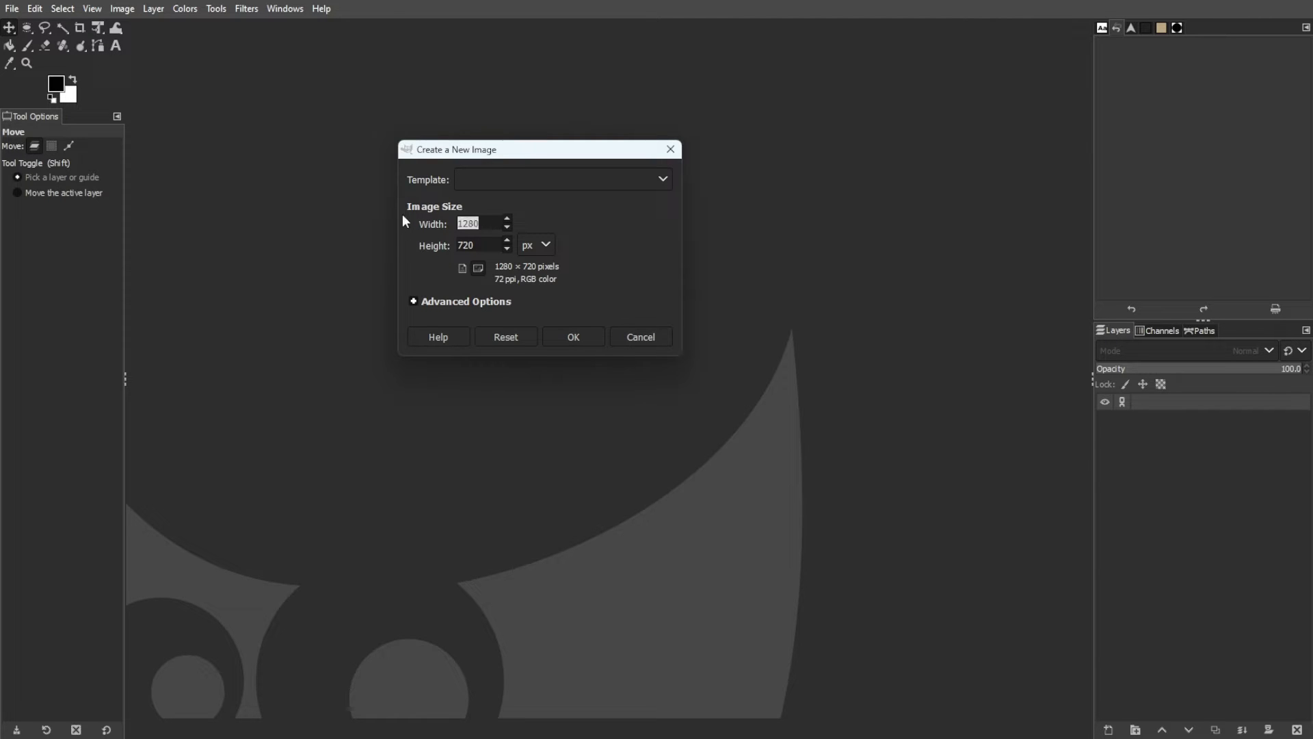
click(573, 336)
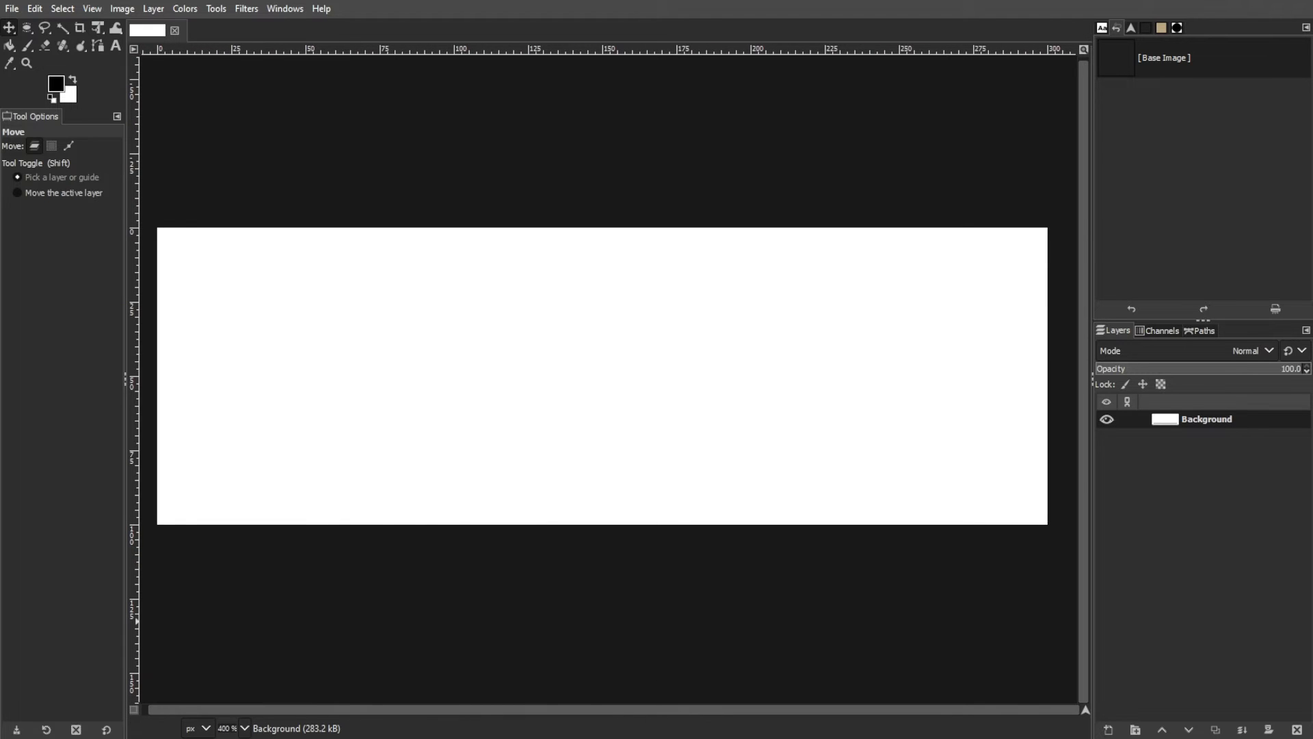
- Type CREATOR, duplicate it into CREATOR CANVAS, and stack the text layers into two lines
click(115, 46)
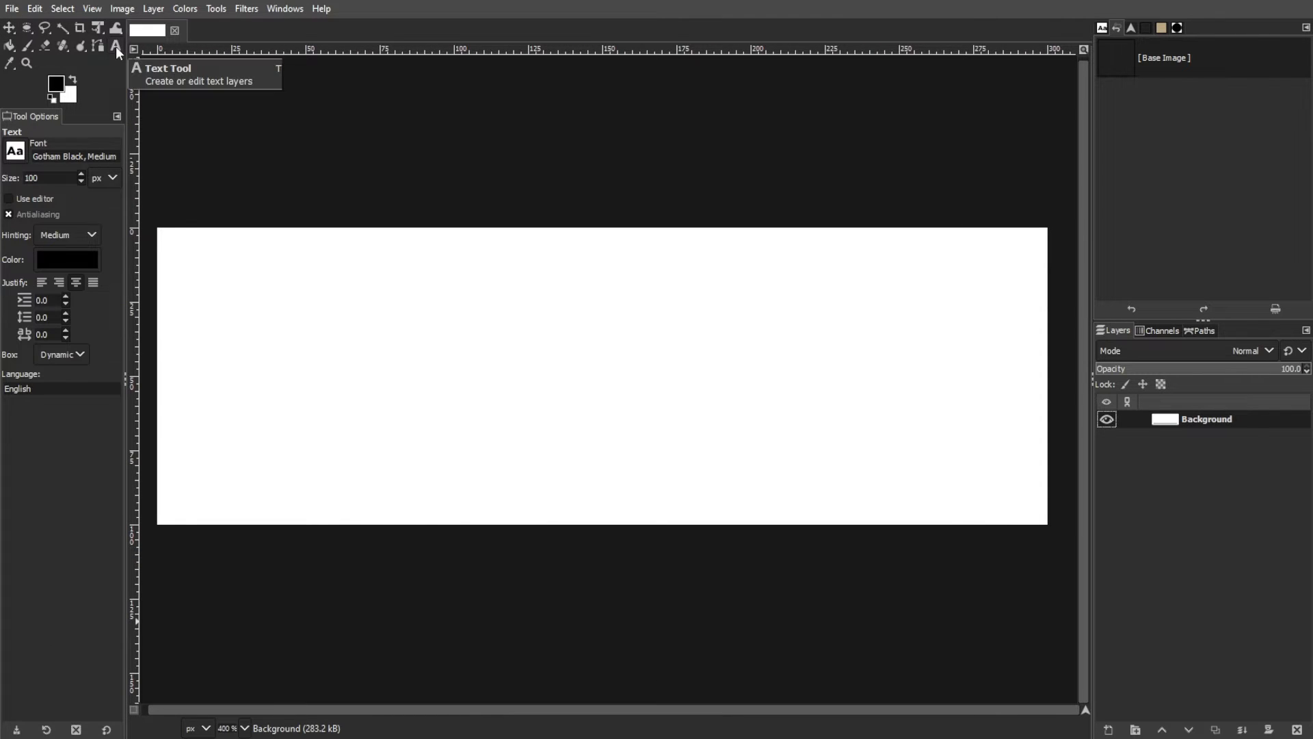
mouse_move(303, 373)
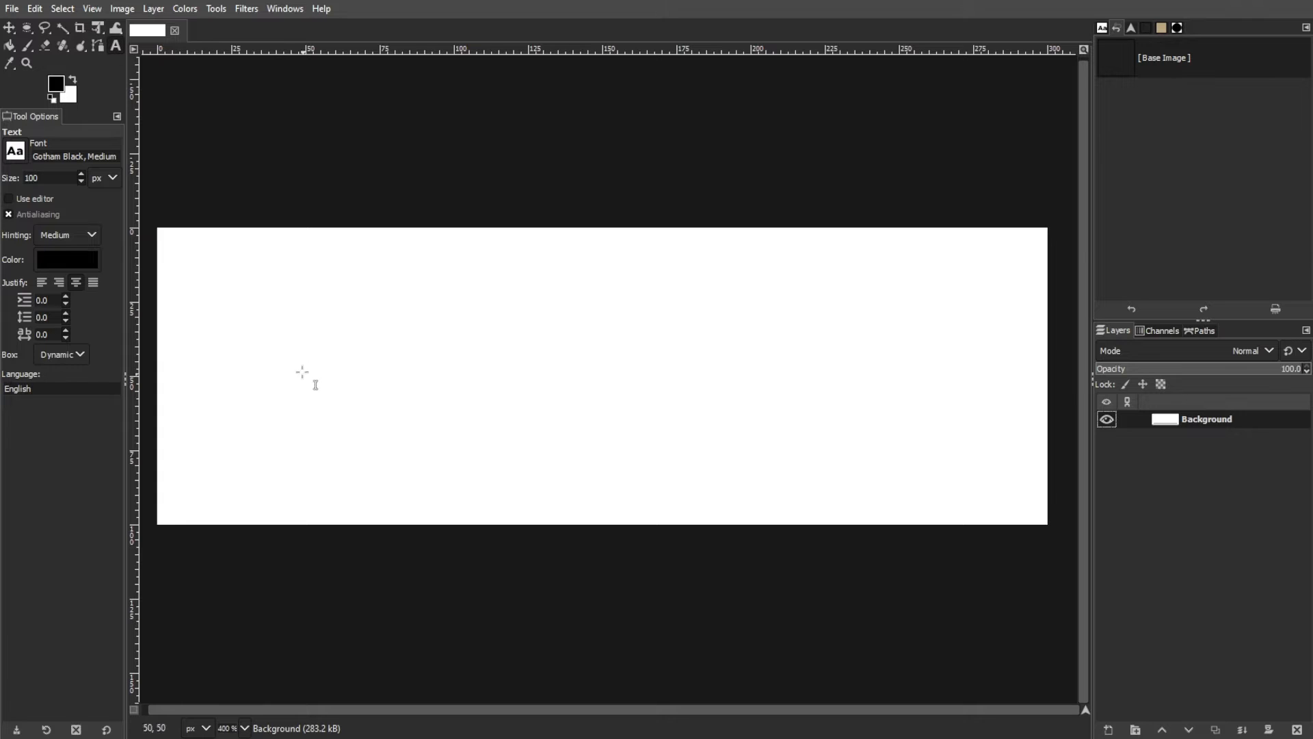
text(Creato)
text(24)
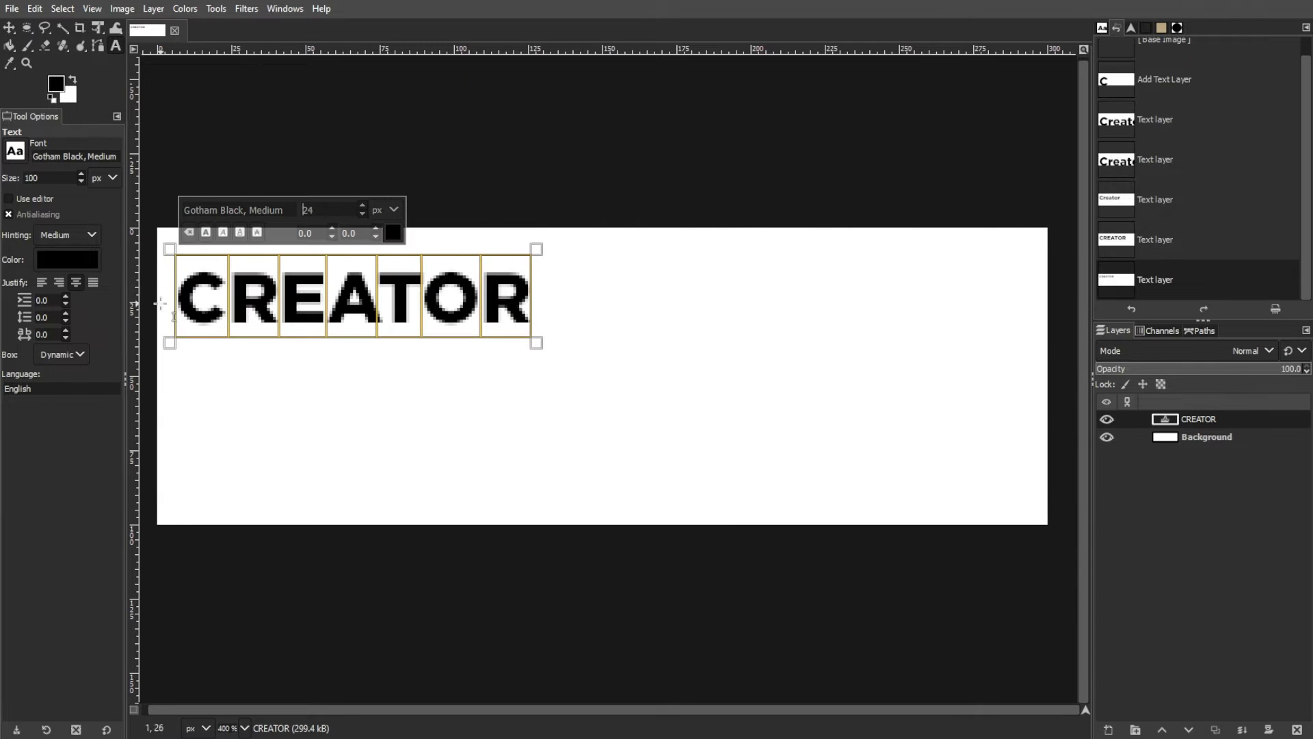
click(9, 28)
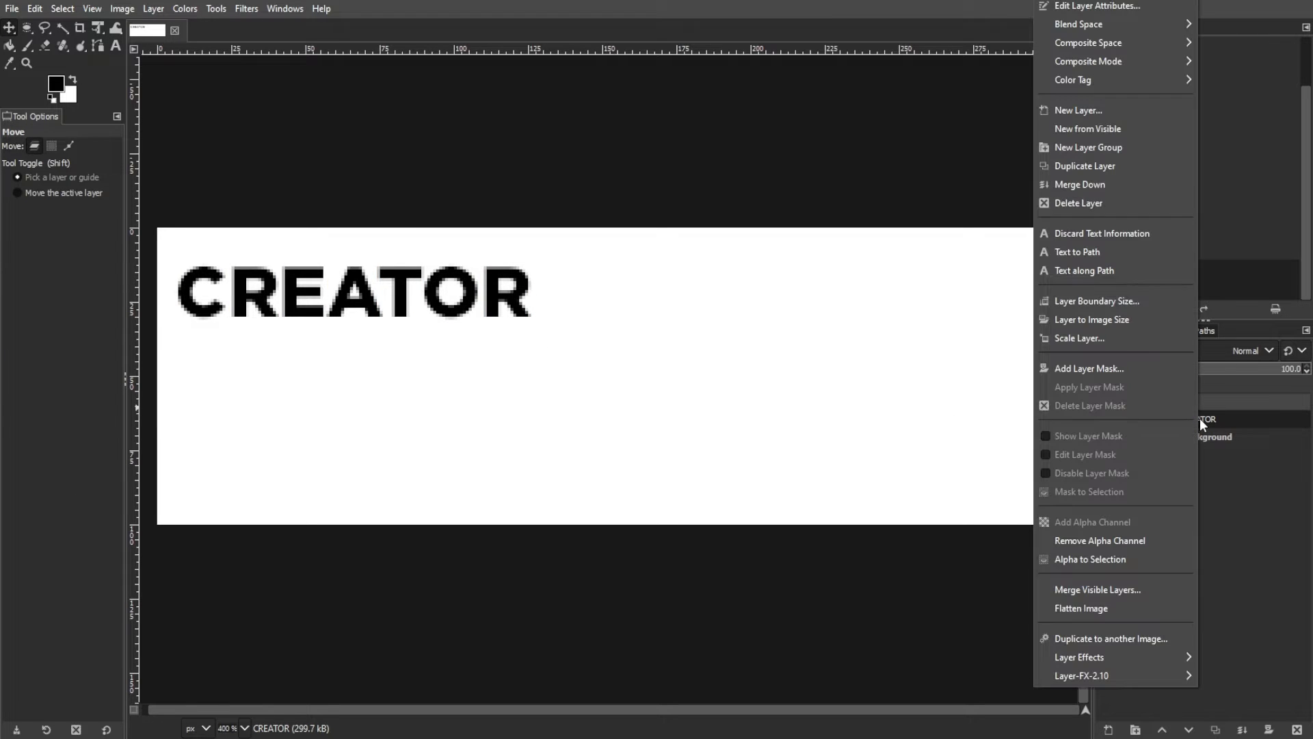
click(1085, 165)
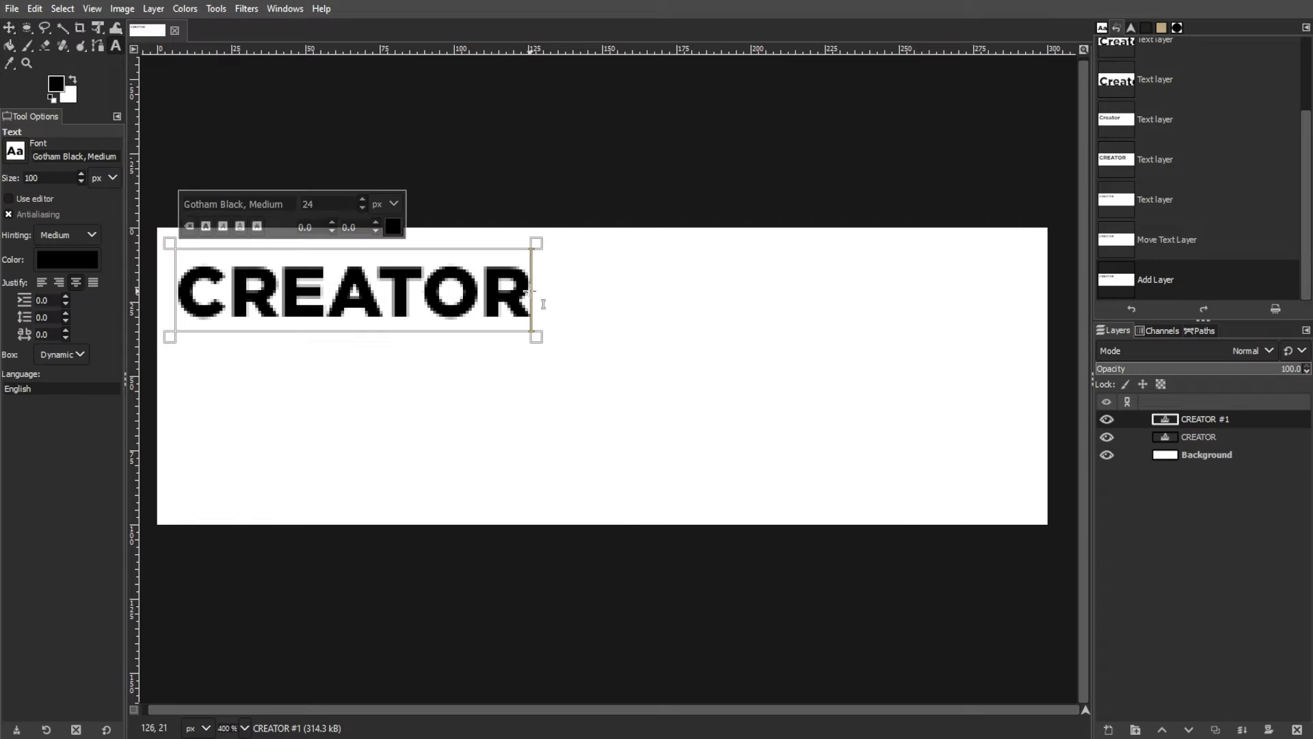
text(CANVAS)
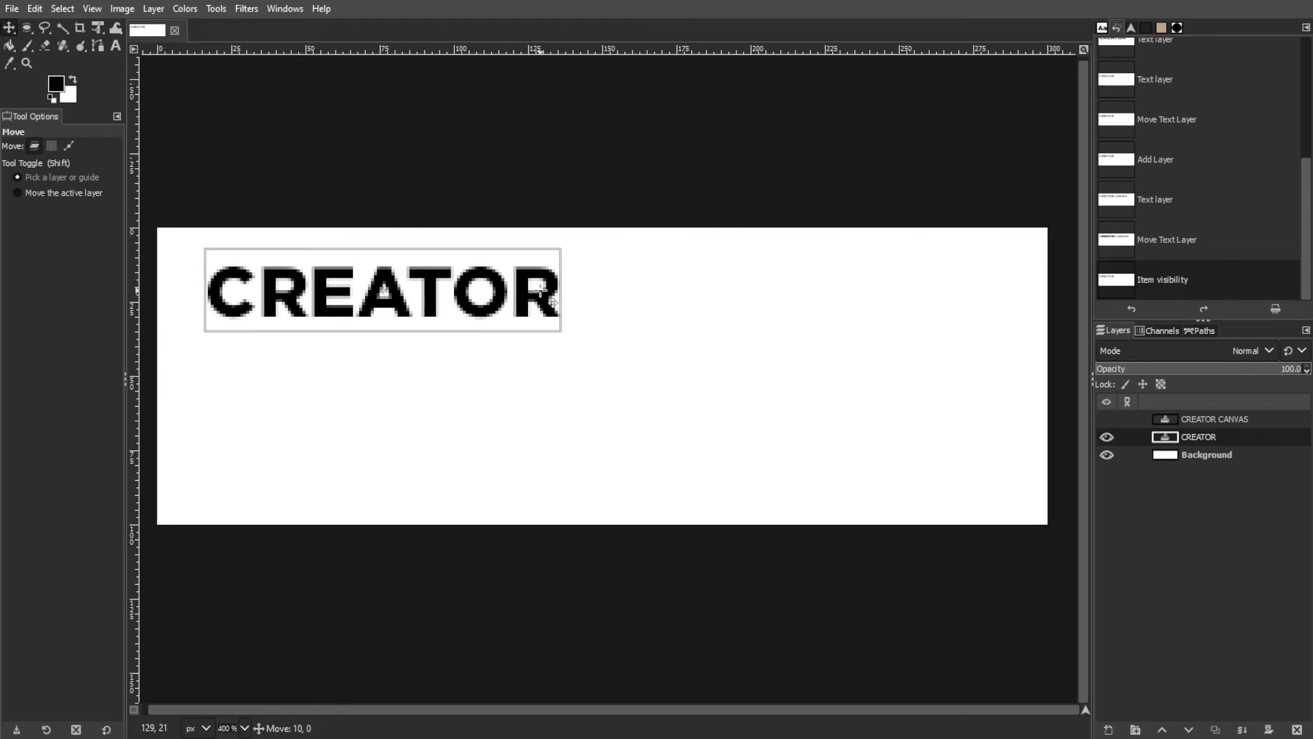
drag(381, 291, 418, 293)
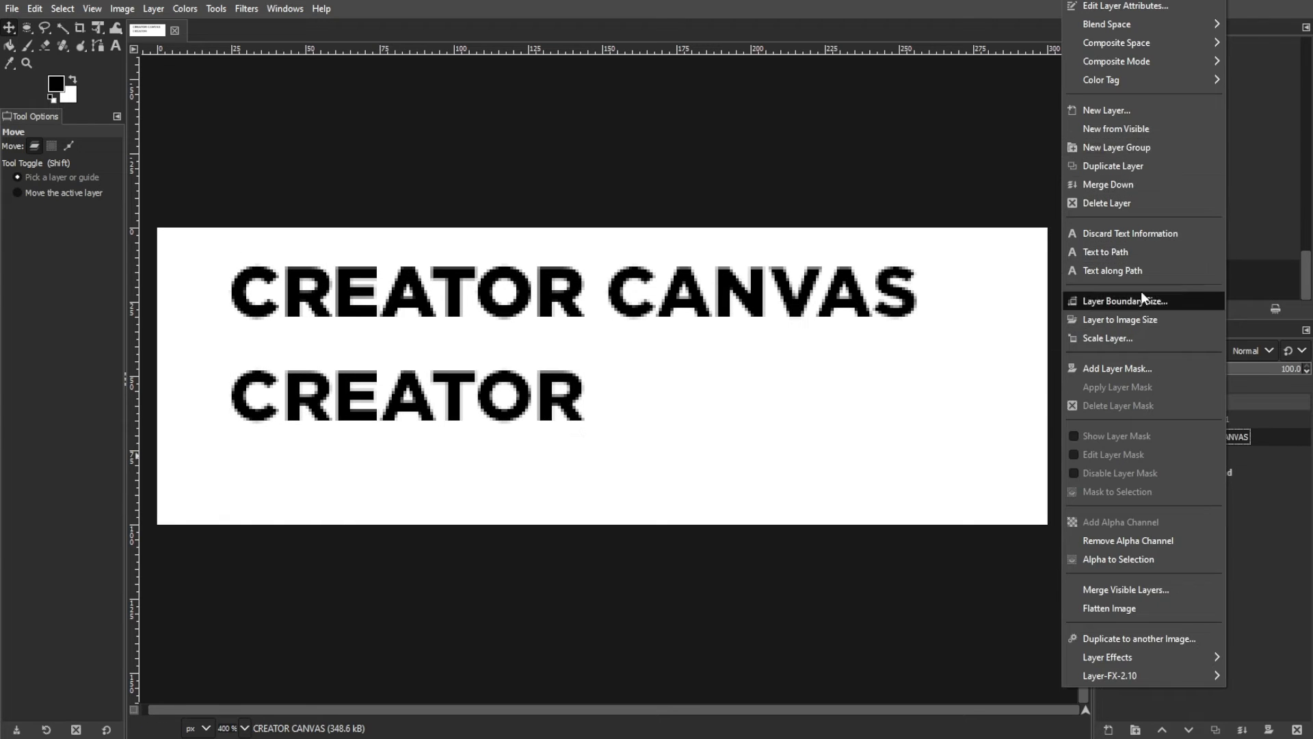
click(1114, 165)
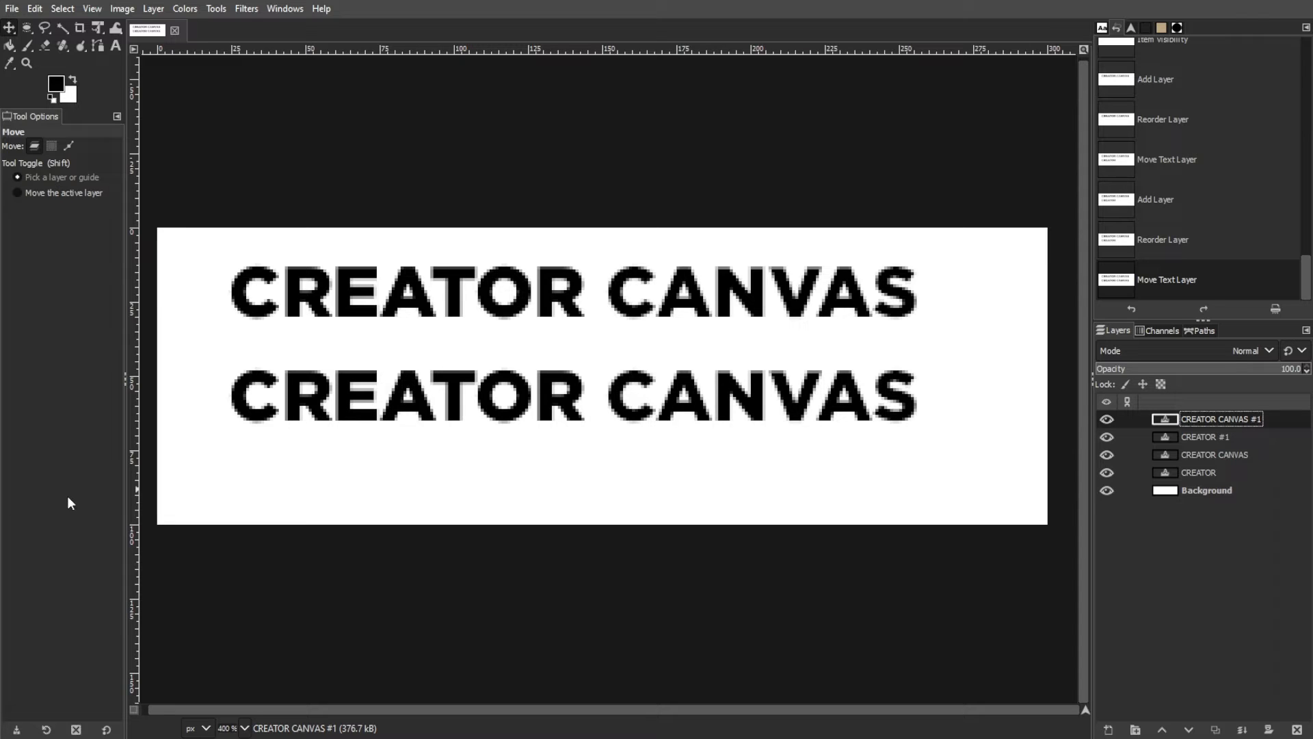
- Preview the stacked text layers building up the two lines frame by frame
click(247, 9)
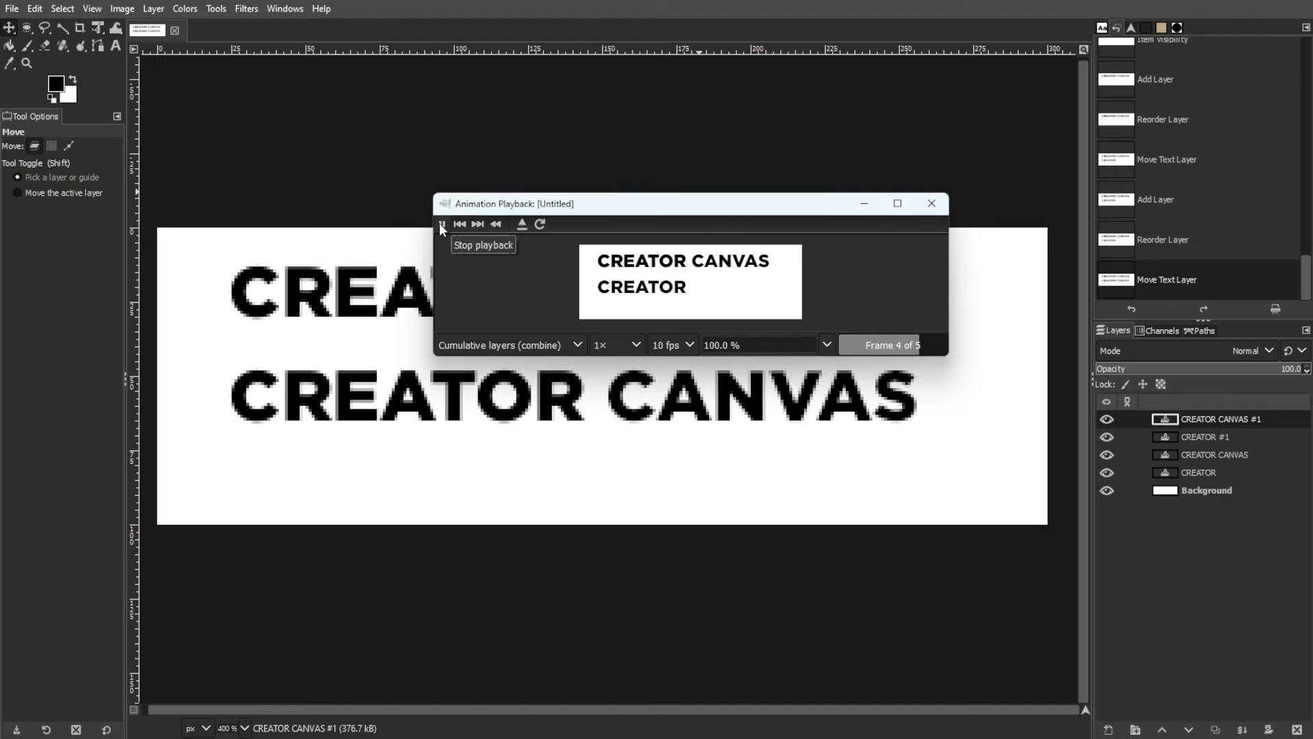
click(12, 8)
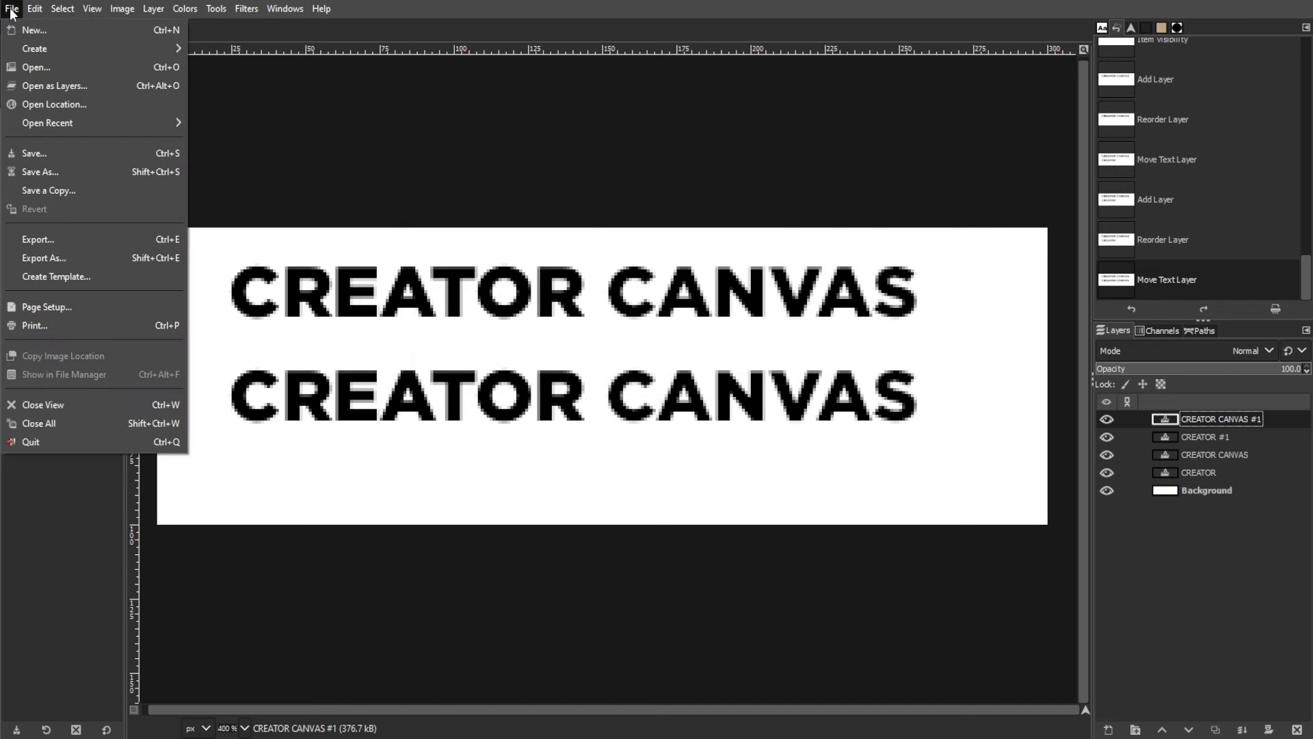
- Export 'creator canvas.gif' as a looping animation with a 400 ms default frame delay
click(43, 257)
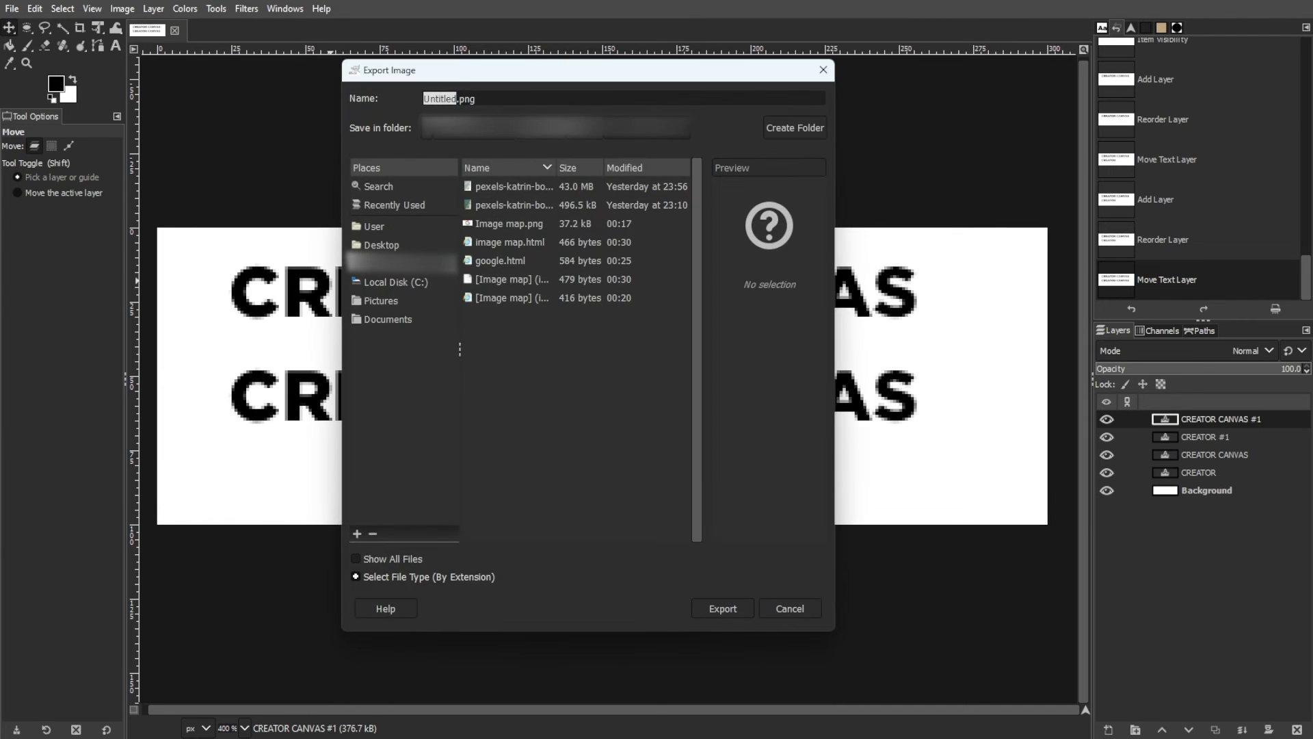
text(creator canvas.)
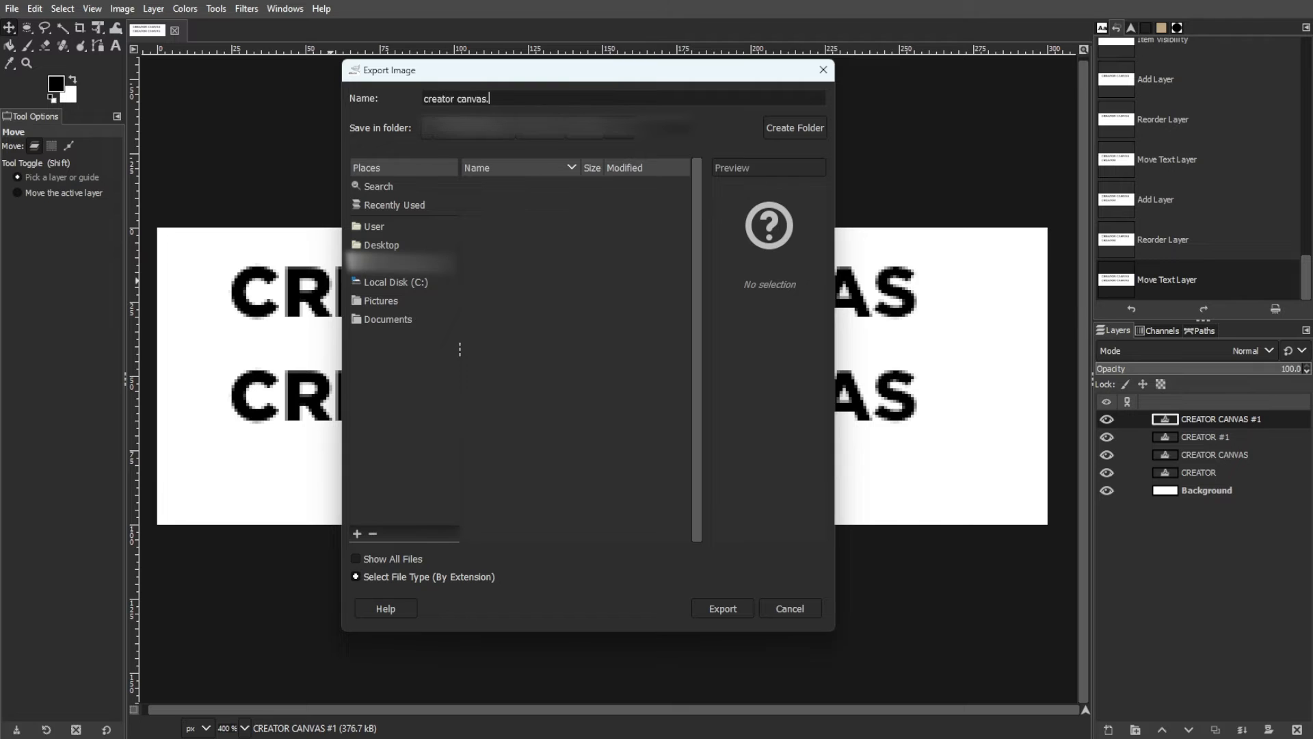
click(721, 608)
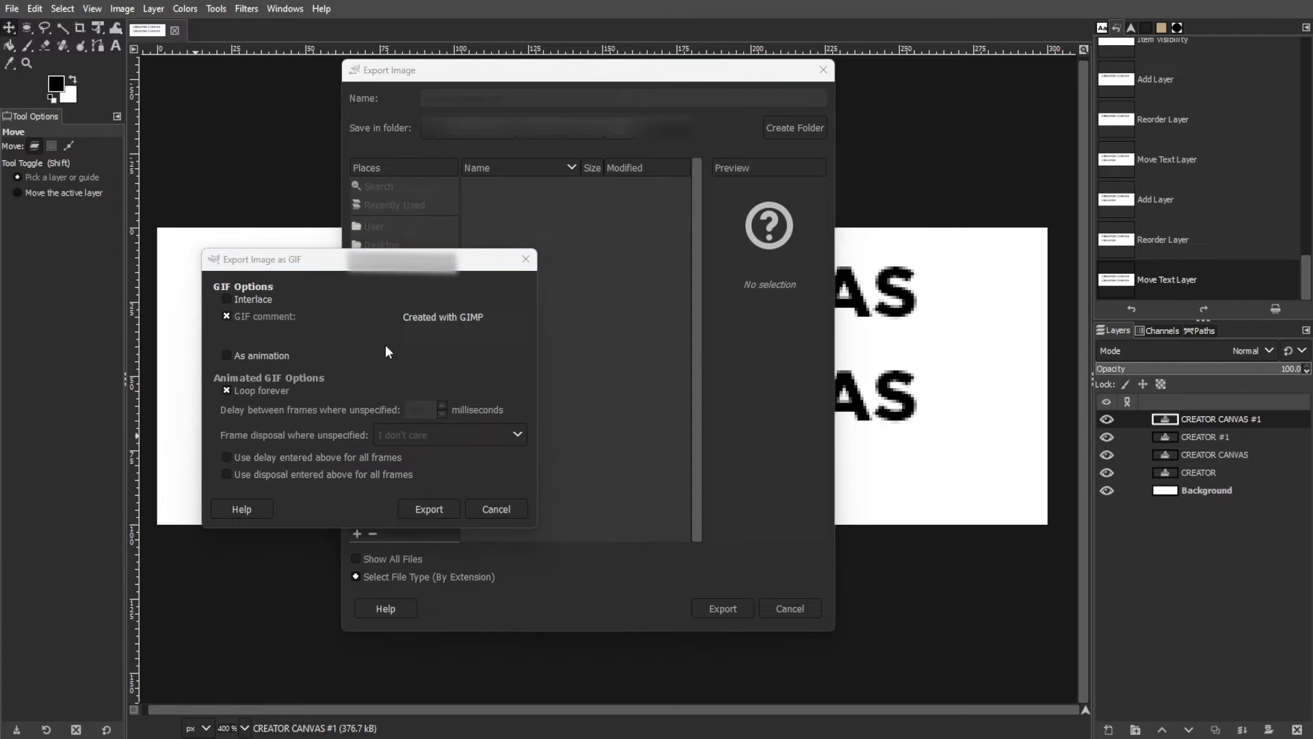
click(227, 355)
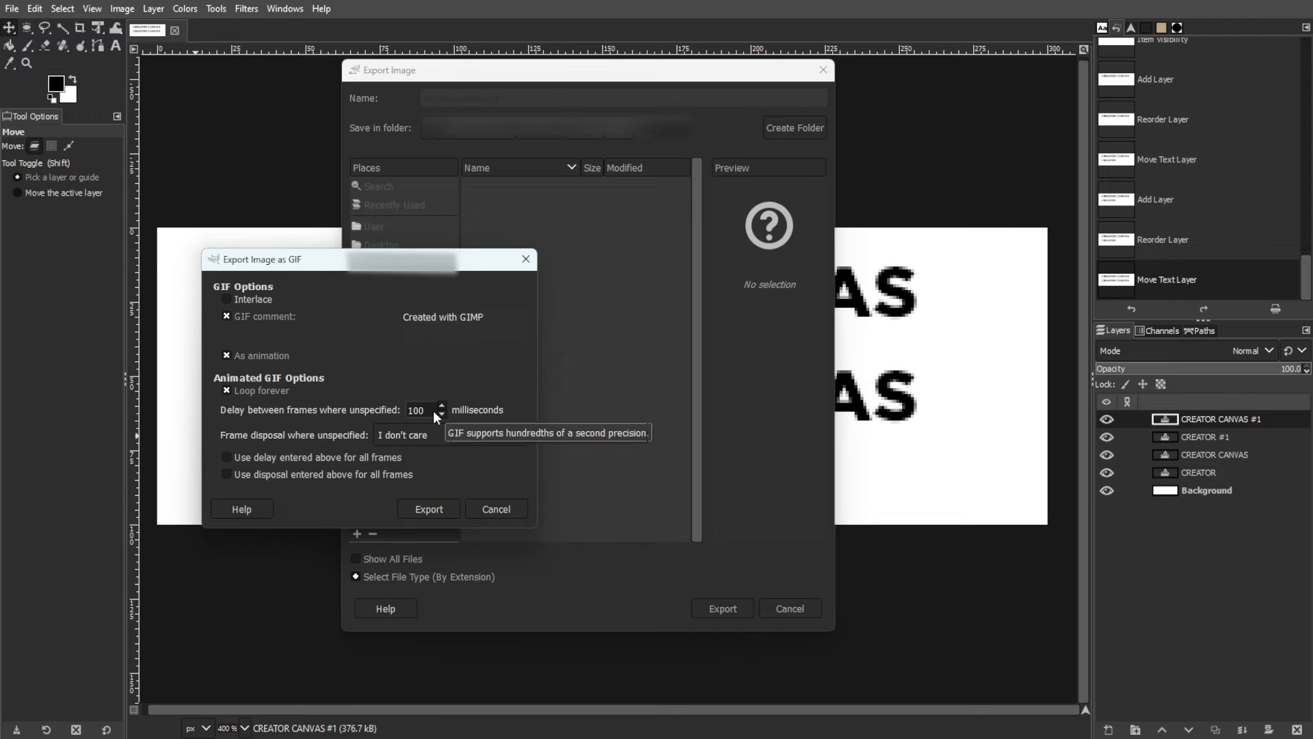
click(441, 406)
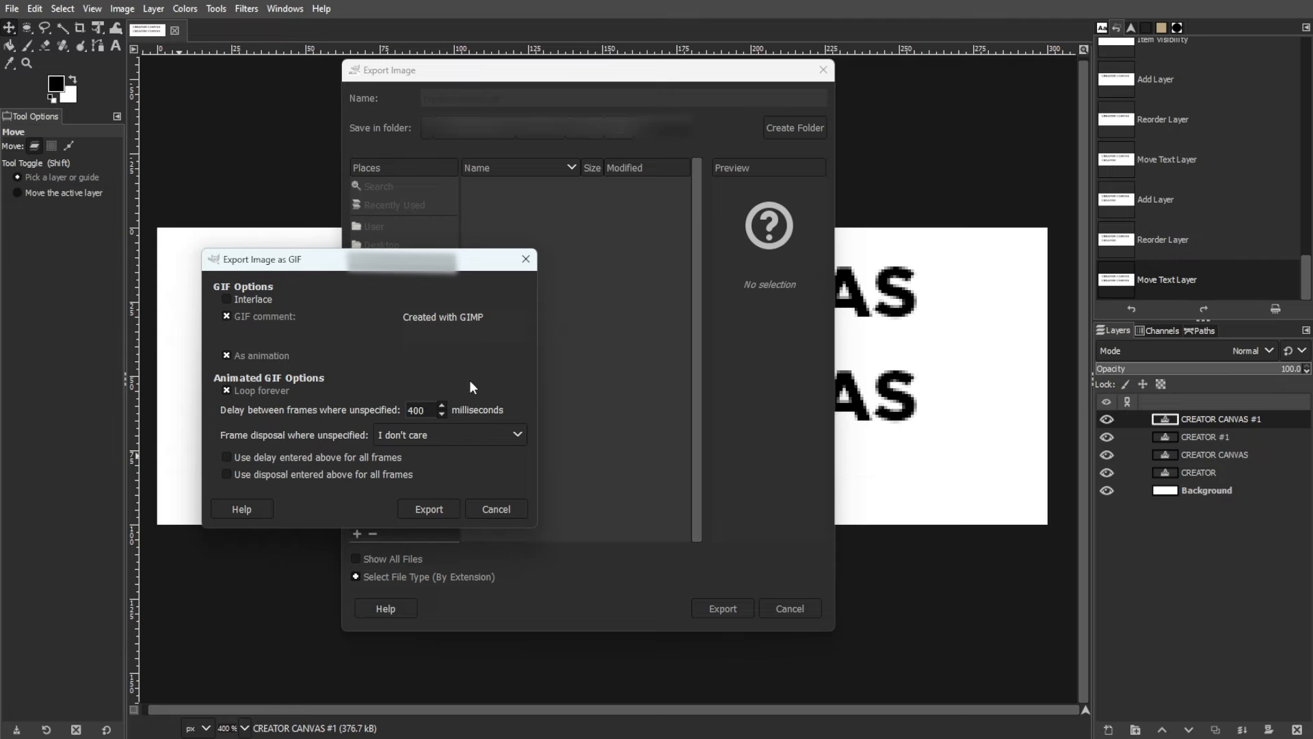
click(428, 508)
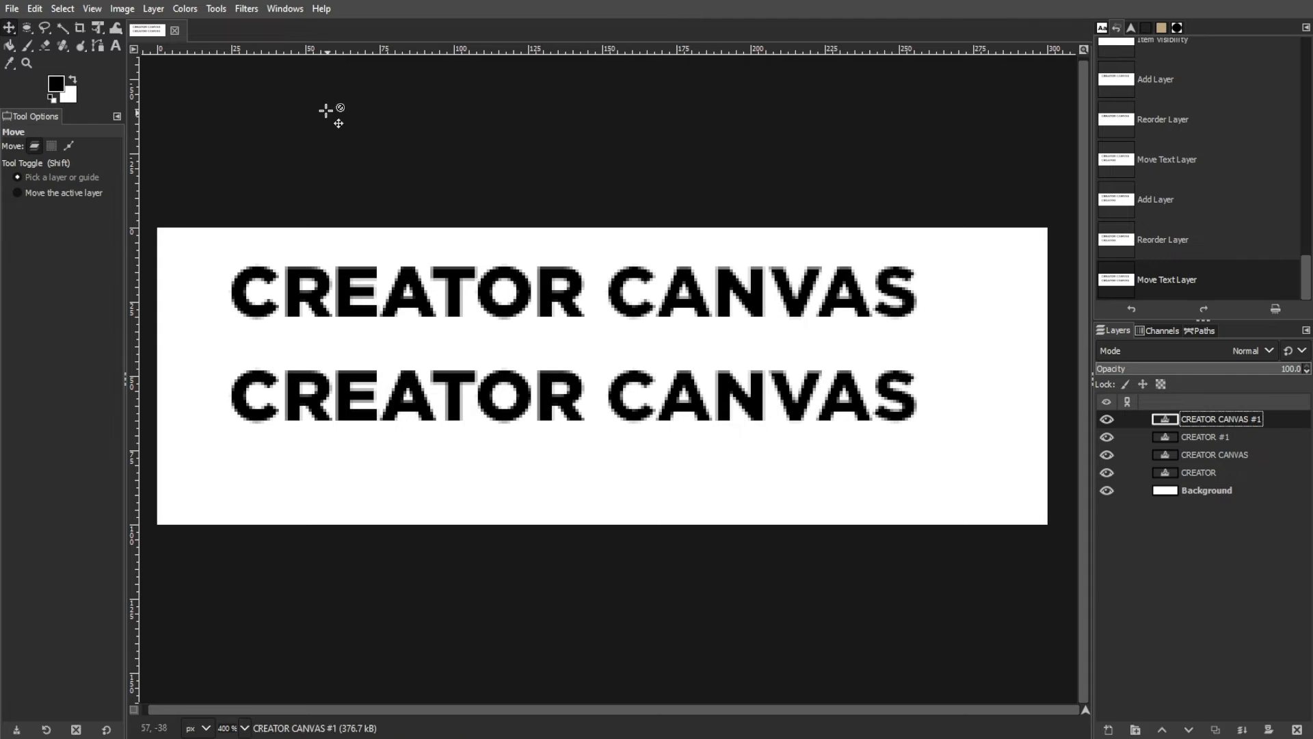
- Append timings (100ms), (200ms), (300ms) and (400ms) to the four text layer names
click(284, 8)
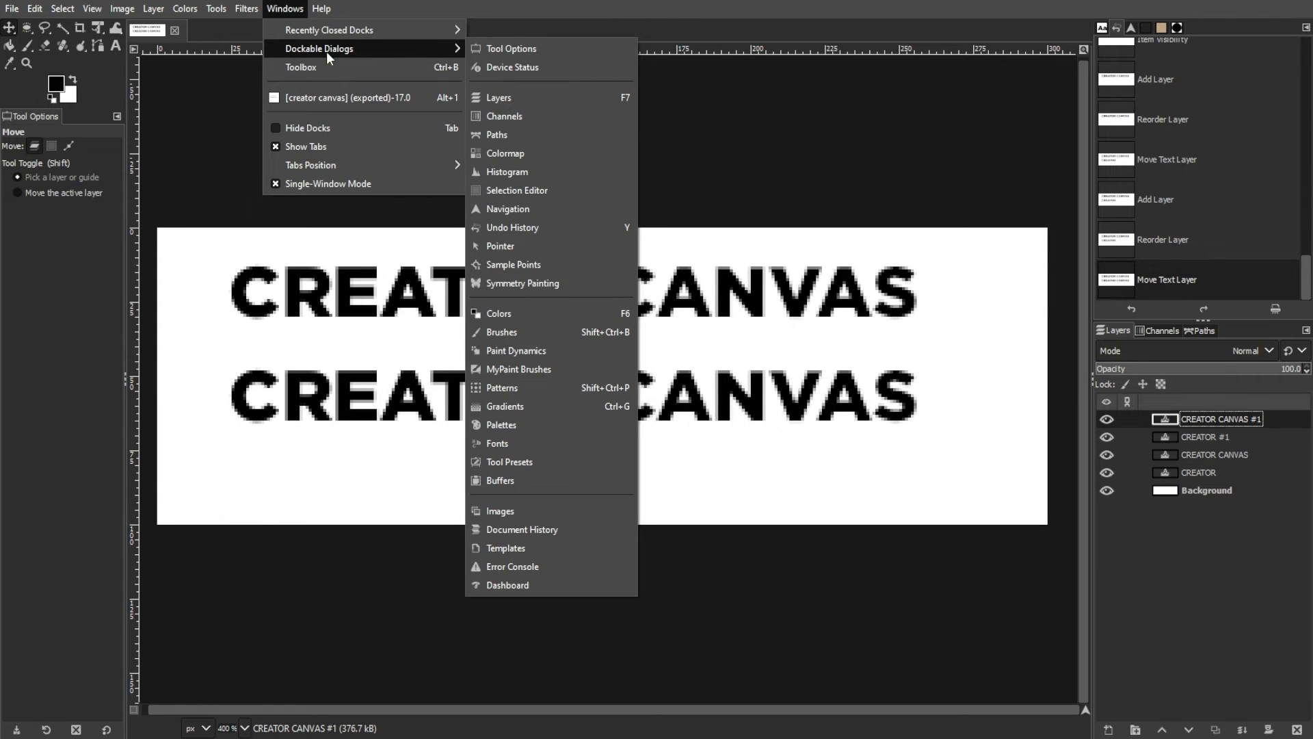
click(1227, 605)
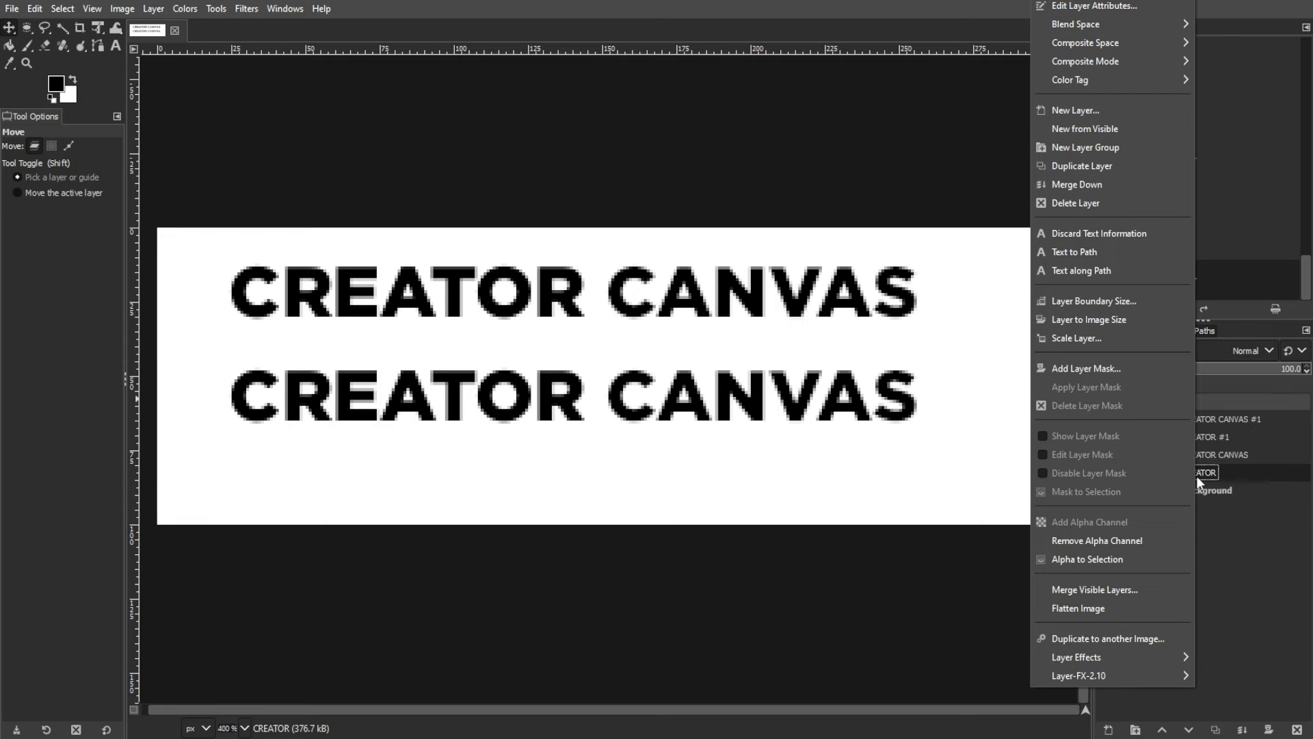
click(1091, 7)
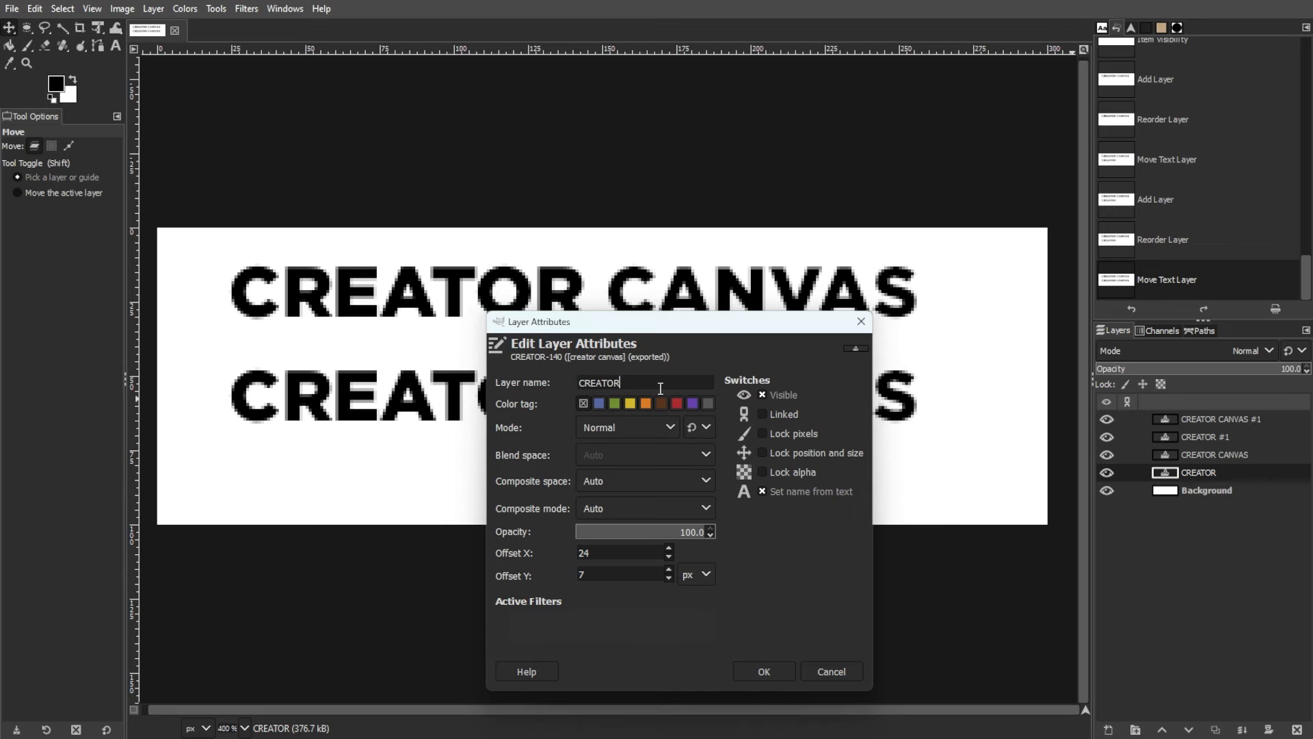
text((100ms)
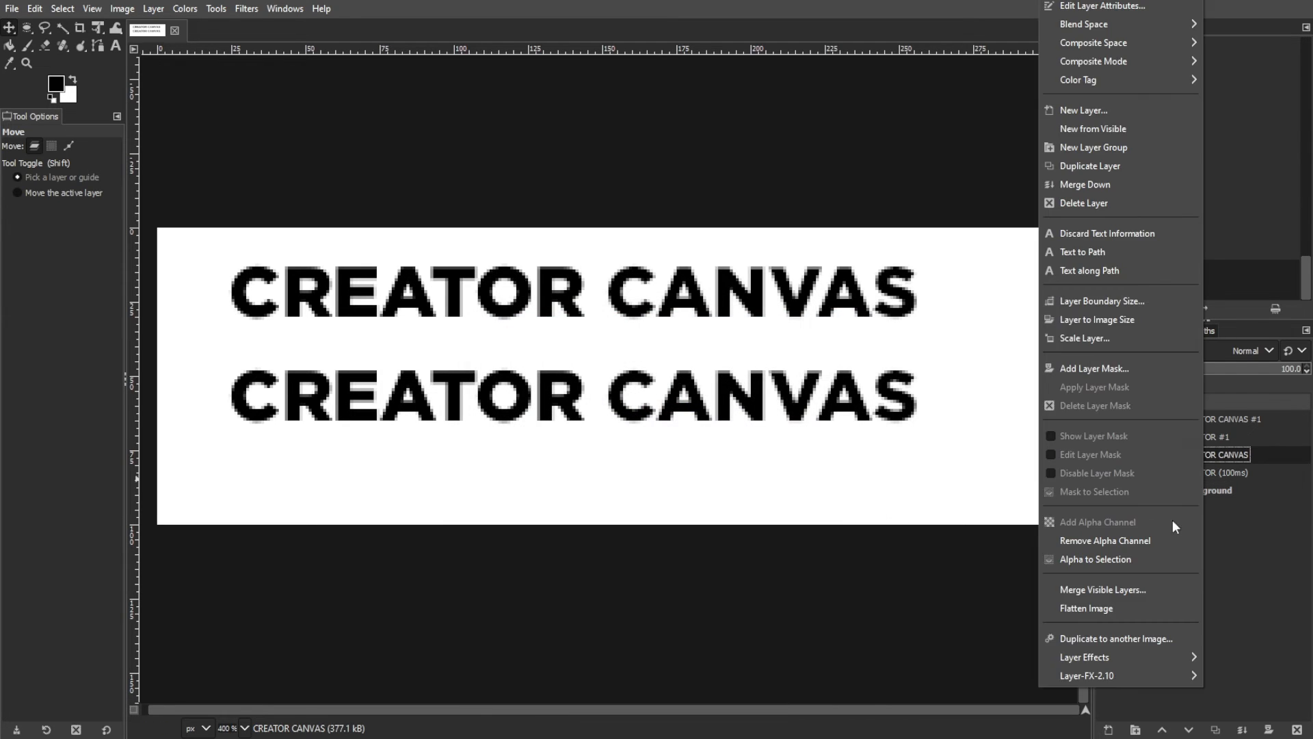
click(1104, 6)
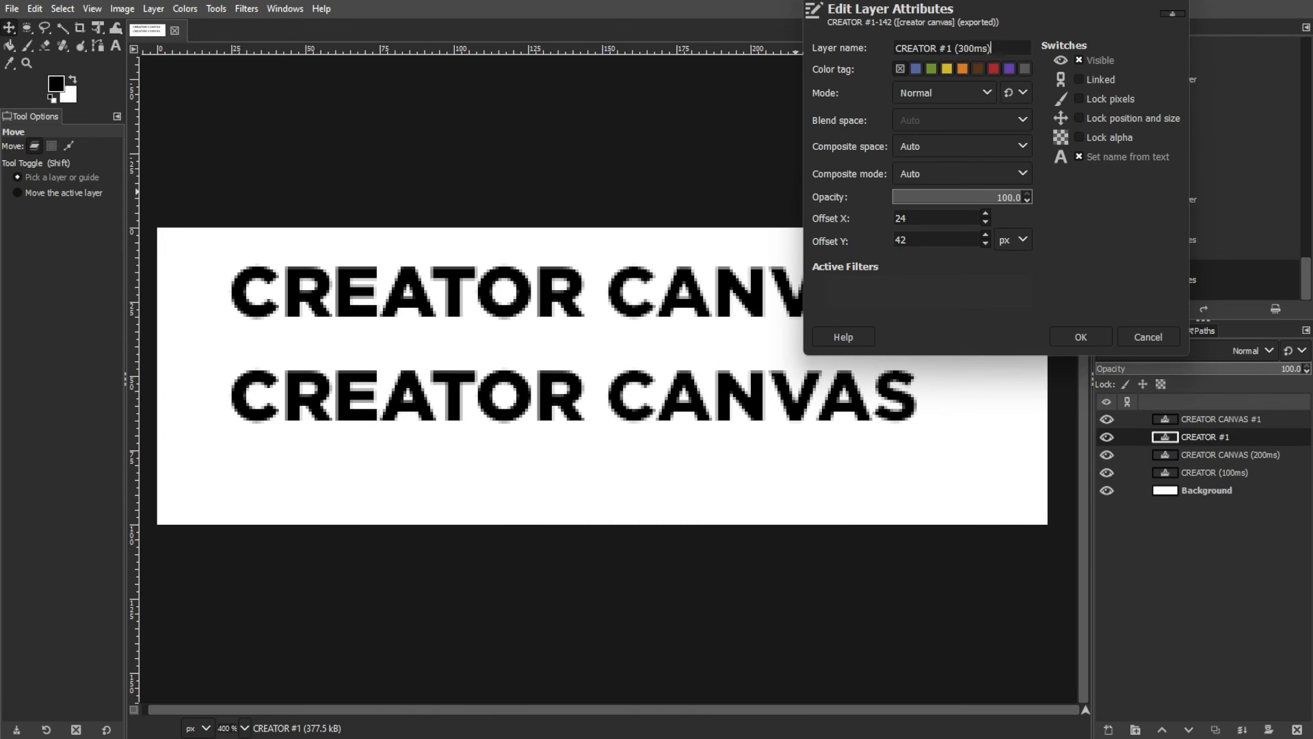
click(1079, 336)
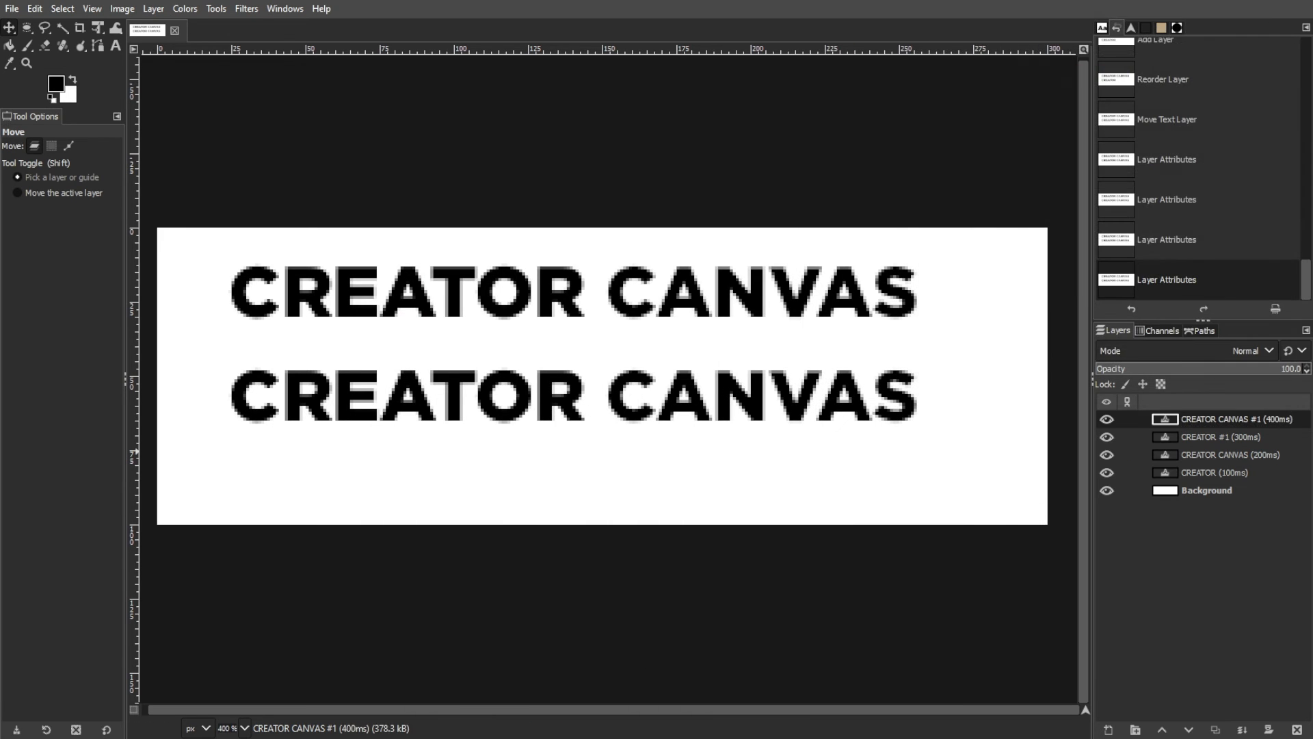
- Re-export the image as a GIF, producing 'creator canvas_2' on the desktop
click(12, 9)
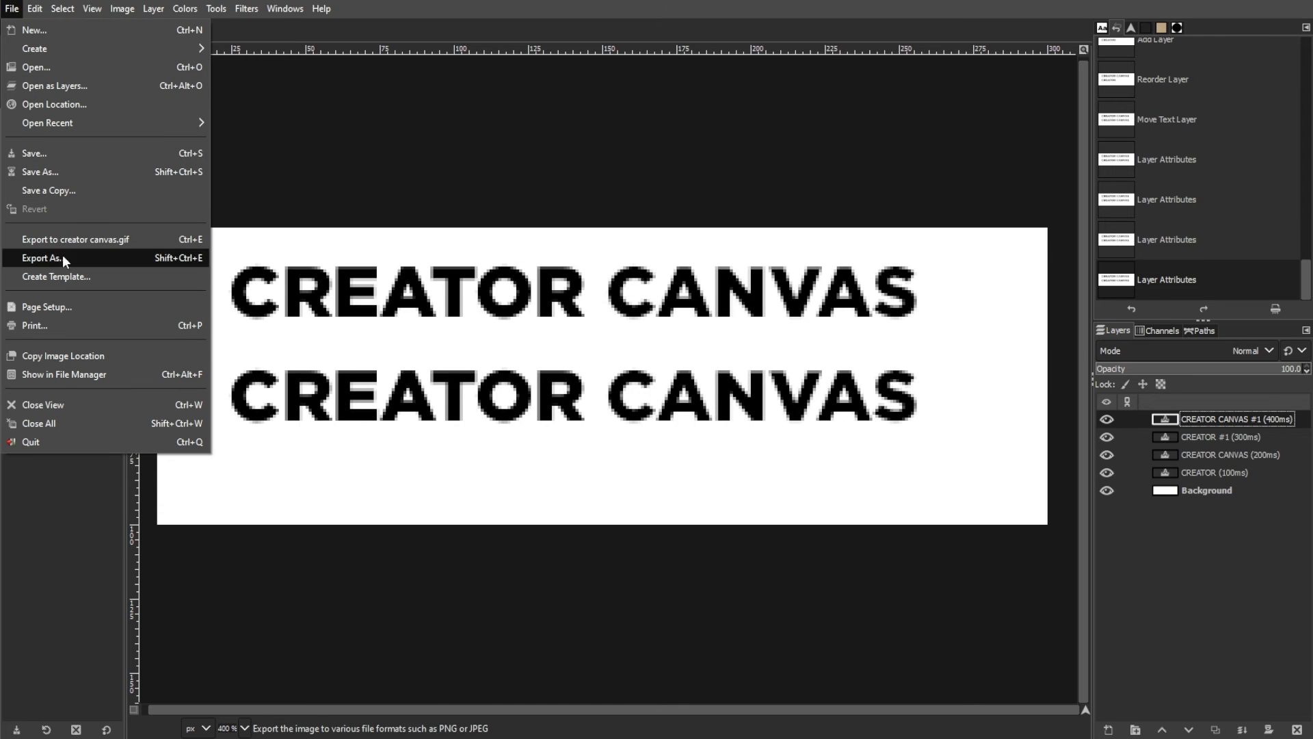
click(41, 258)
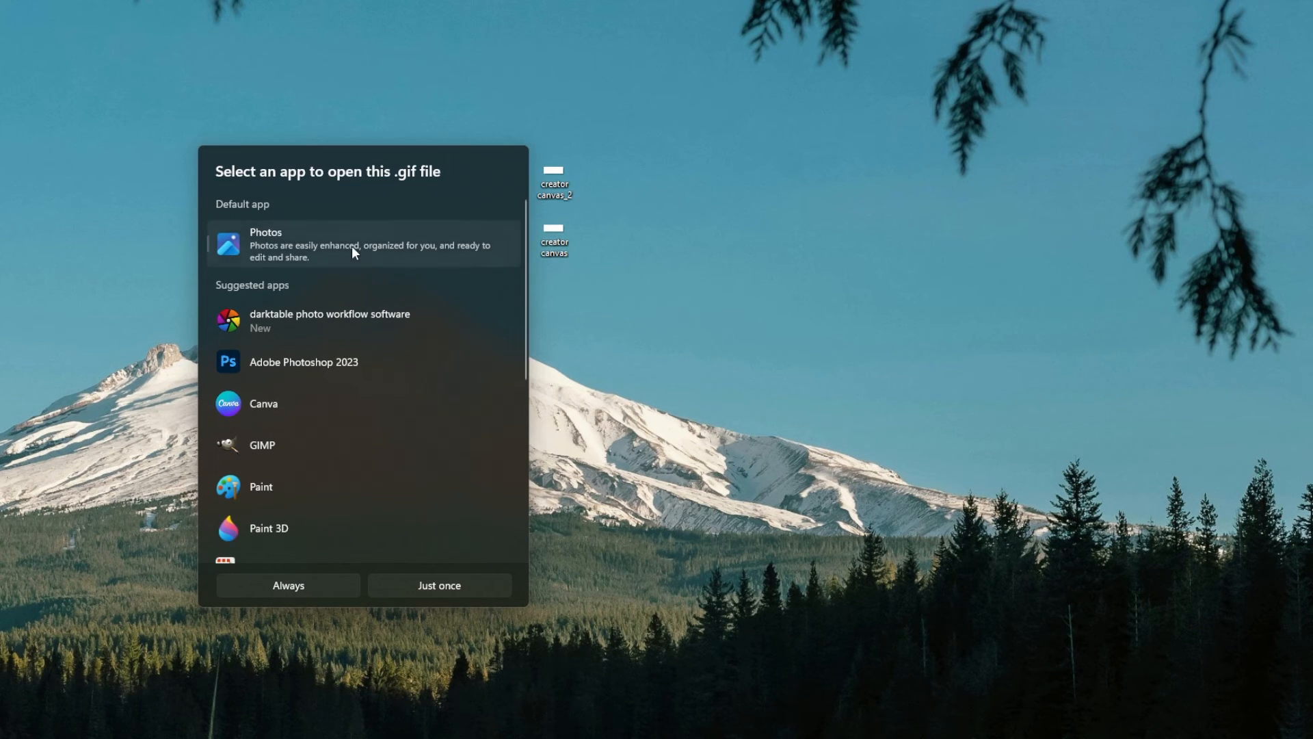
- Choose Photos in the Open with chooser to view 'creator canvas.gif'
click(439, 585)
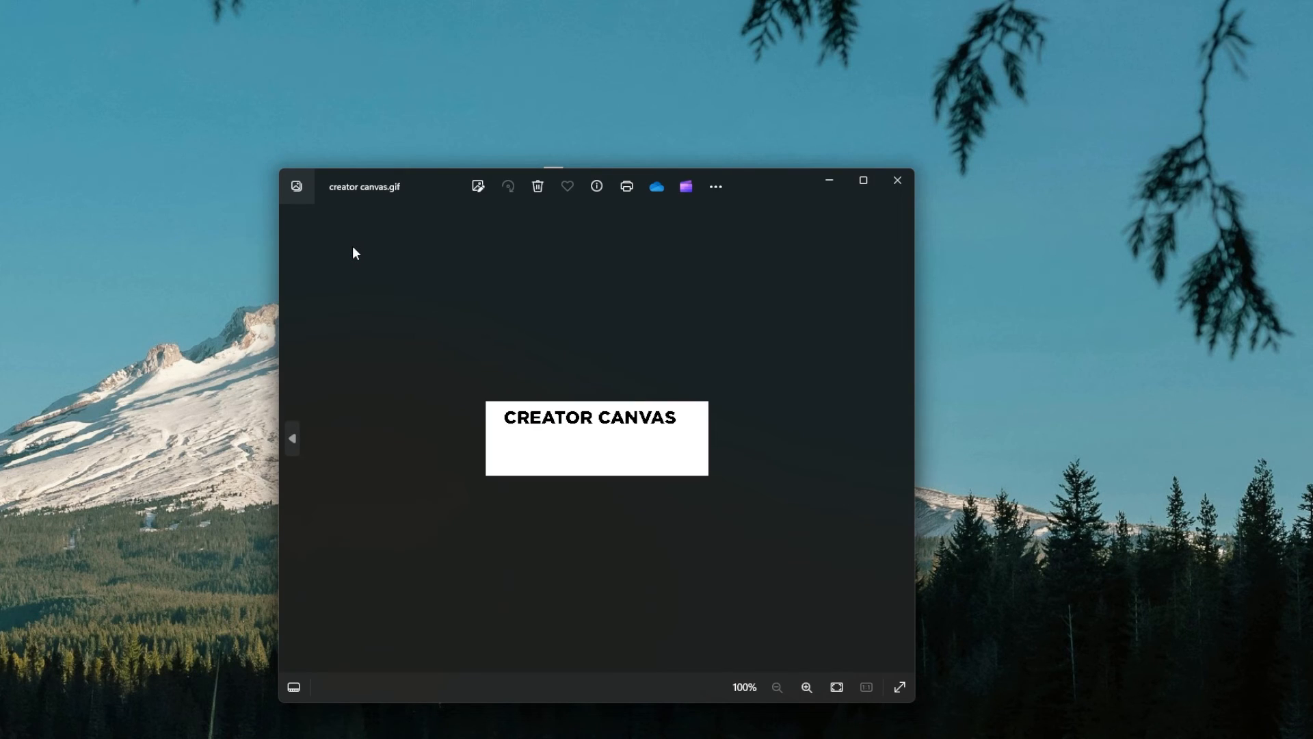